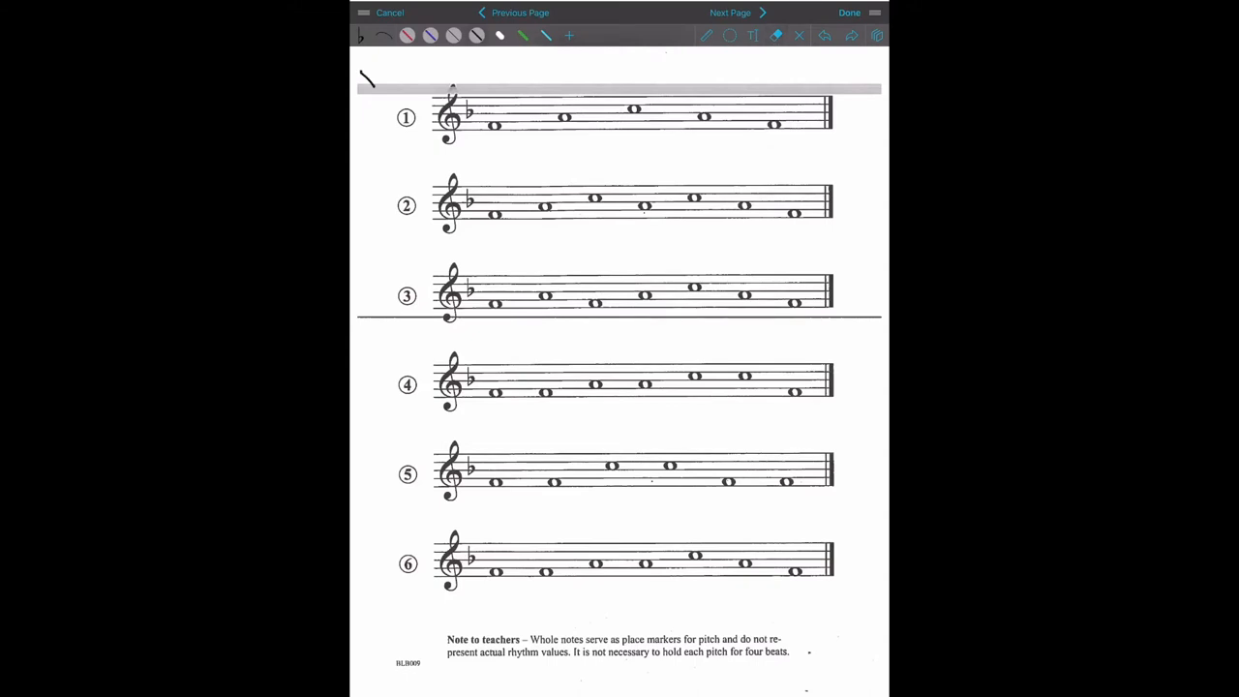
Handwrite the letters D M S in black at the top-left of the worksheet
left_click_drag(366, 82, 387, 78)
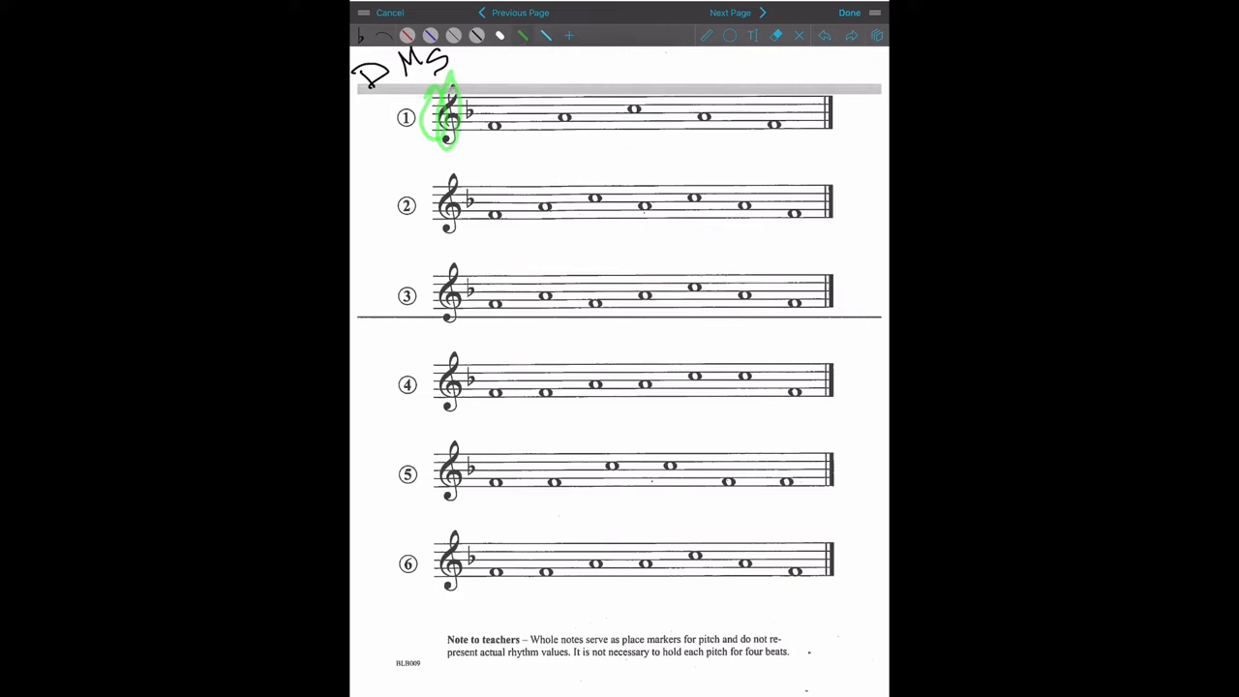
Circle line 1's flat in blue and write 'Key of F Major' above the staff
left_click_drag(813, 97, 842, 130)
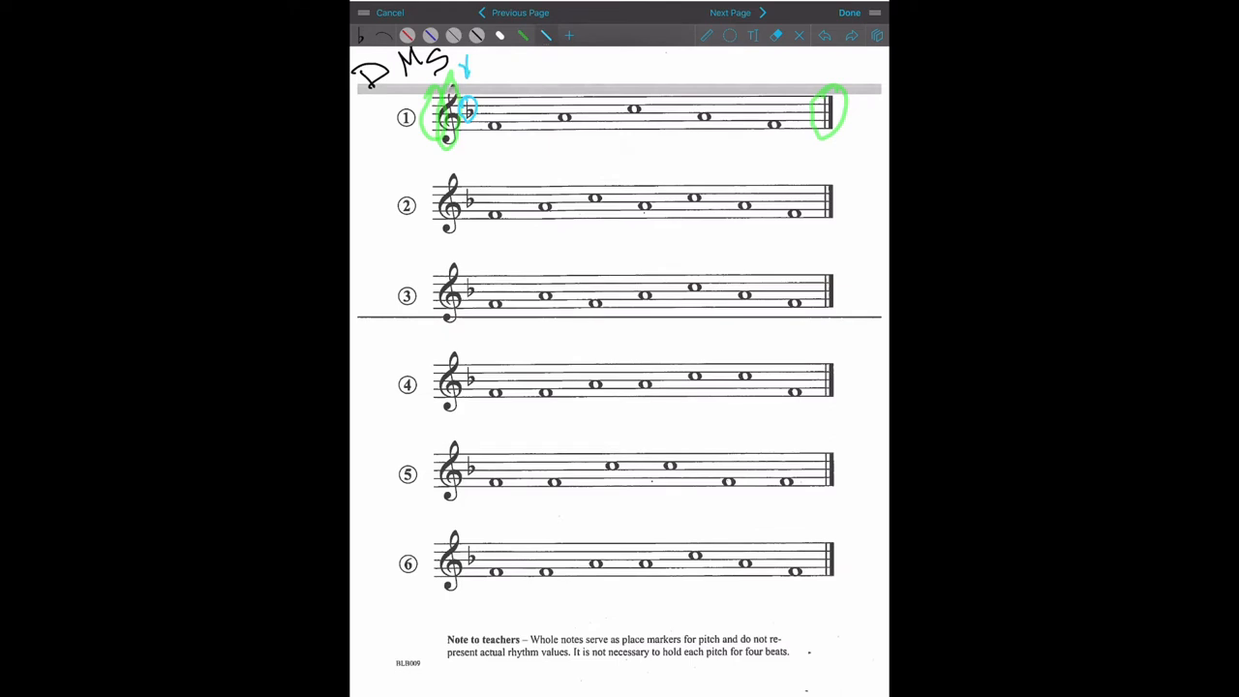
left_click_drag(465, 68, 499, 70)
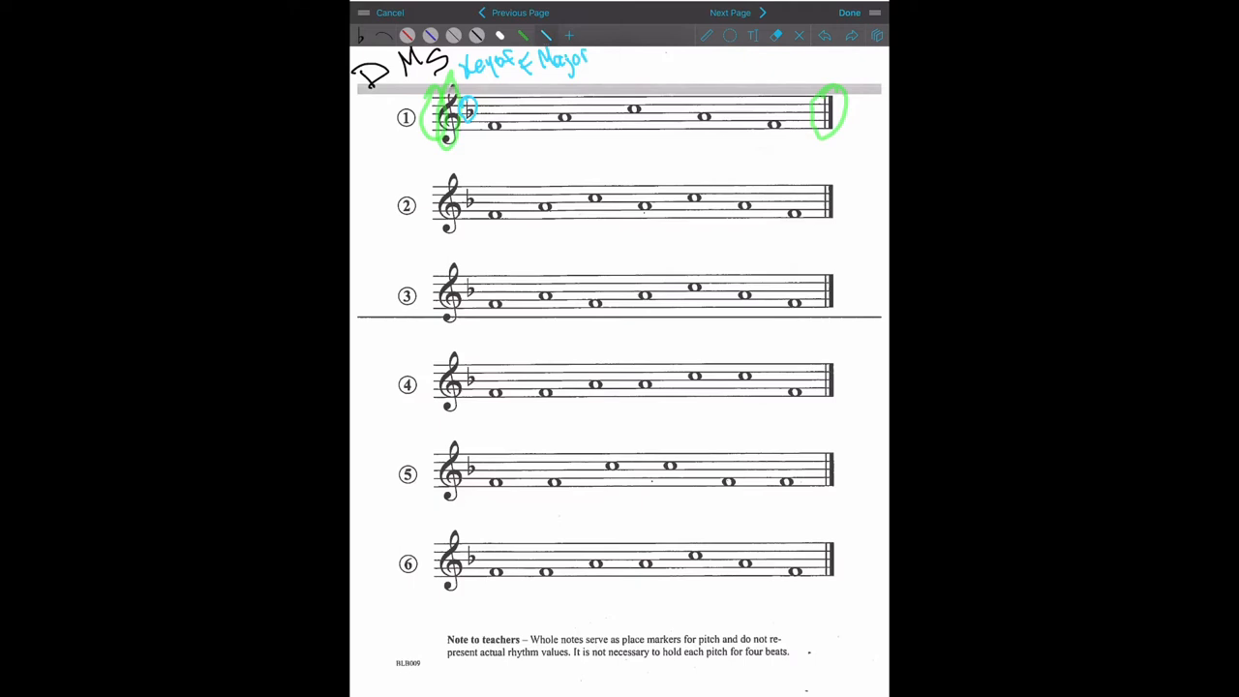
Handwrite red solfège letters D, M, S, M, D beneath line 1's five notes
left_click_drag(598, 167, 612, 162)
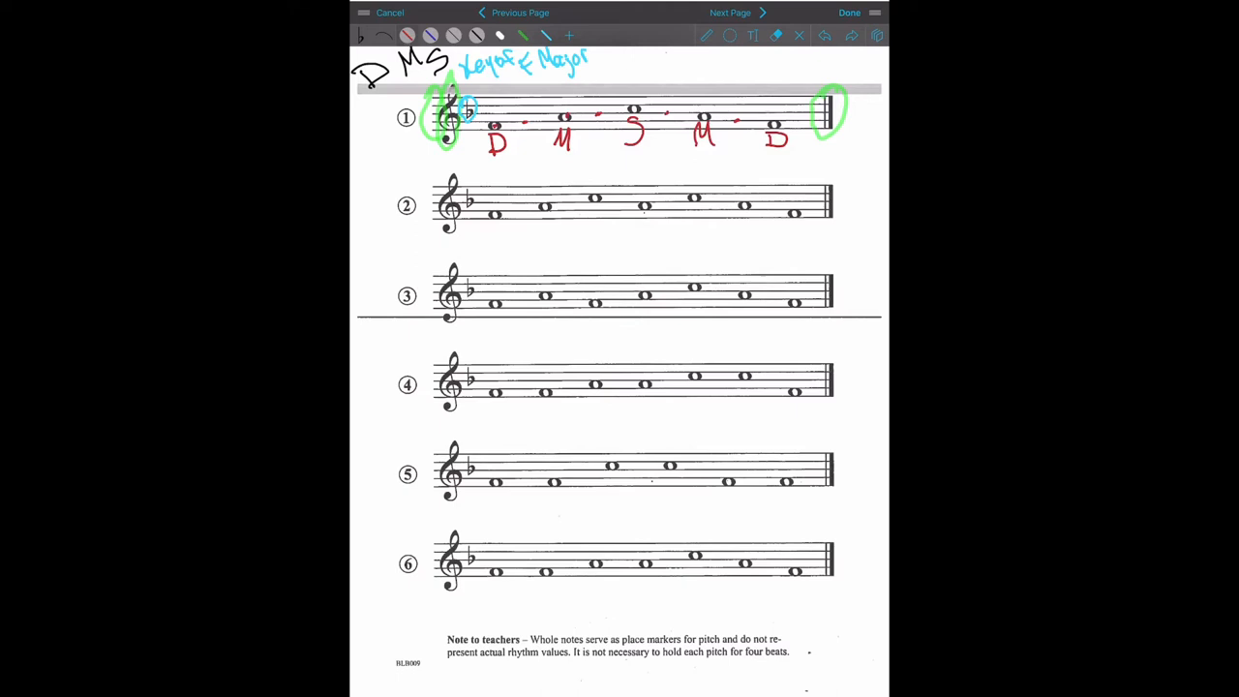
Draw red ovals around line 1's first two notes with their D and M letters
left_click_drag(493, 145, 566, 130)
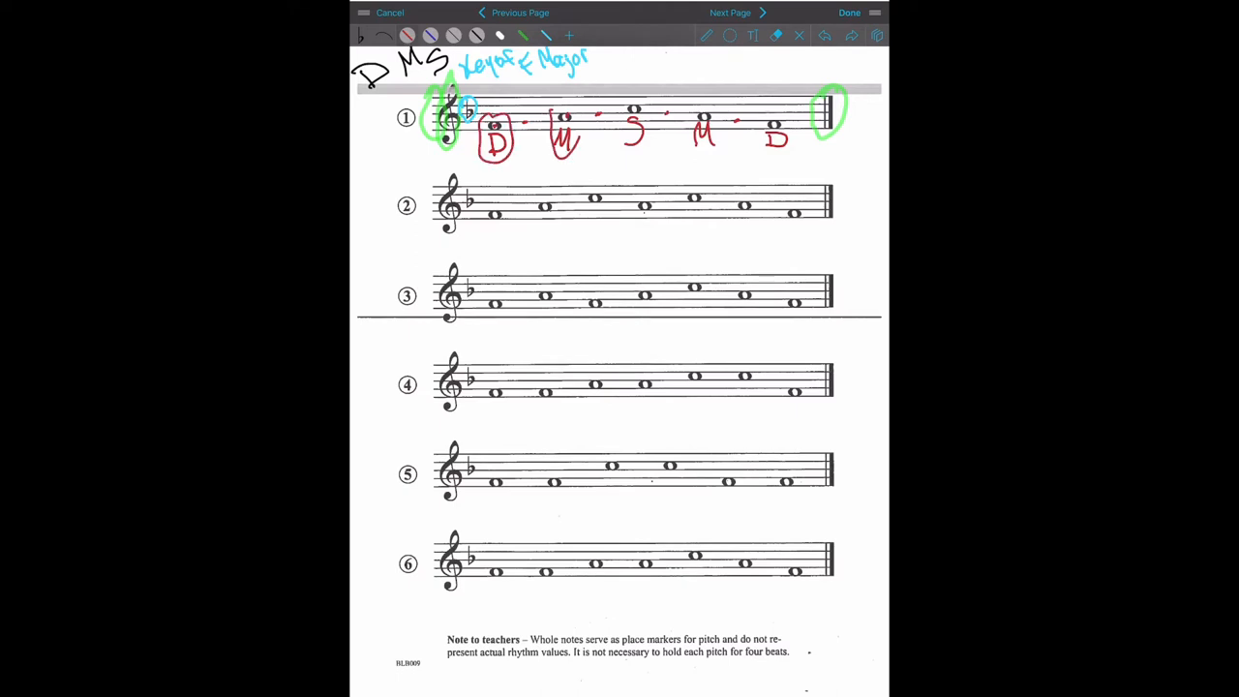
left_click_drag(615, 107, 654, 145)
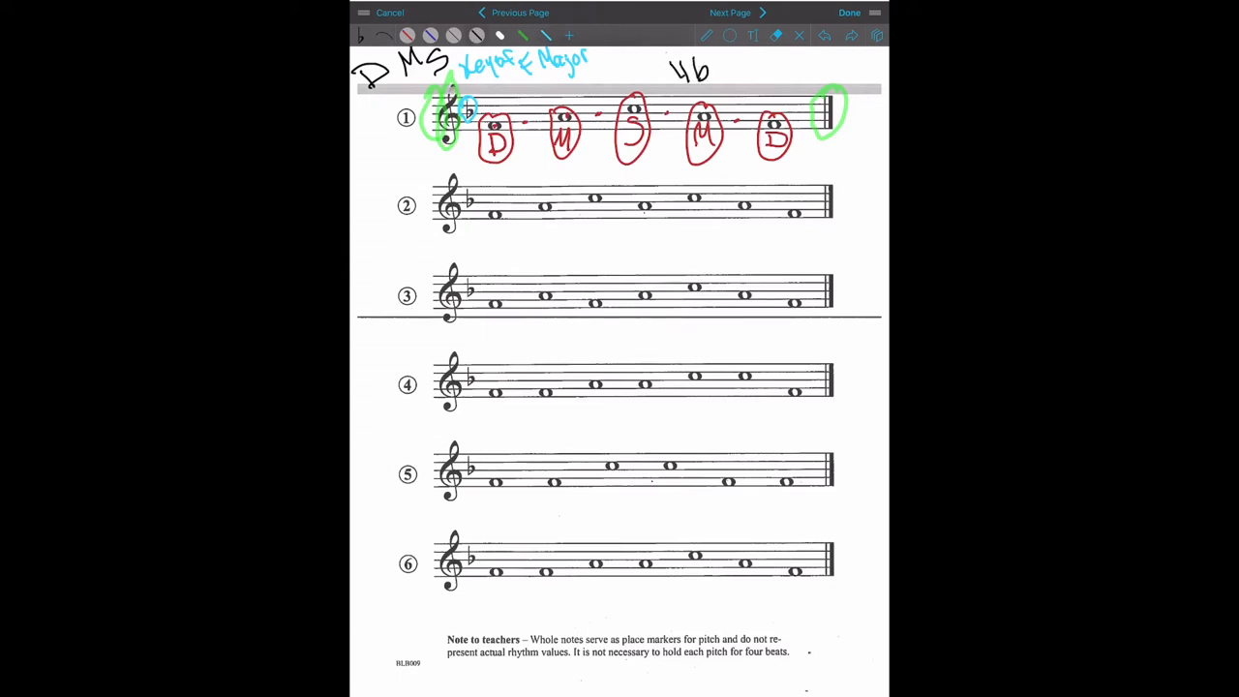
Add the 'beats' text and finish the solfège letters with D under line 3's last note
type("beats")
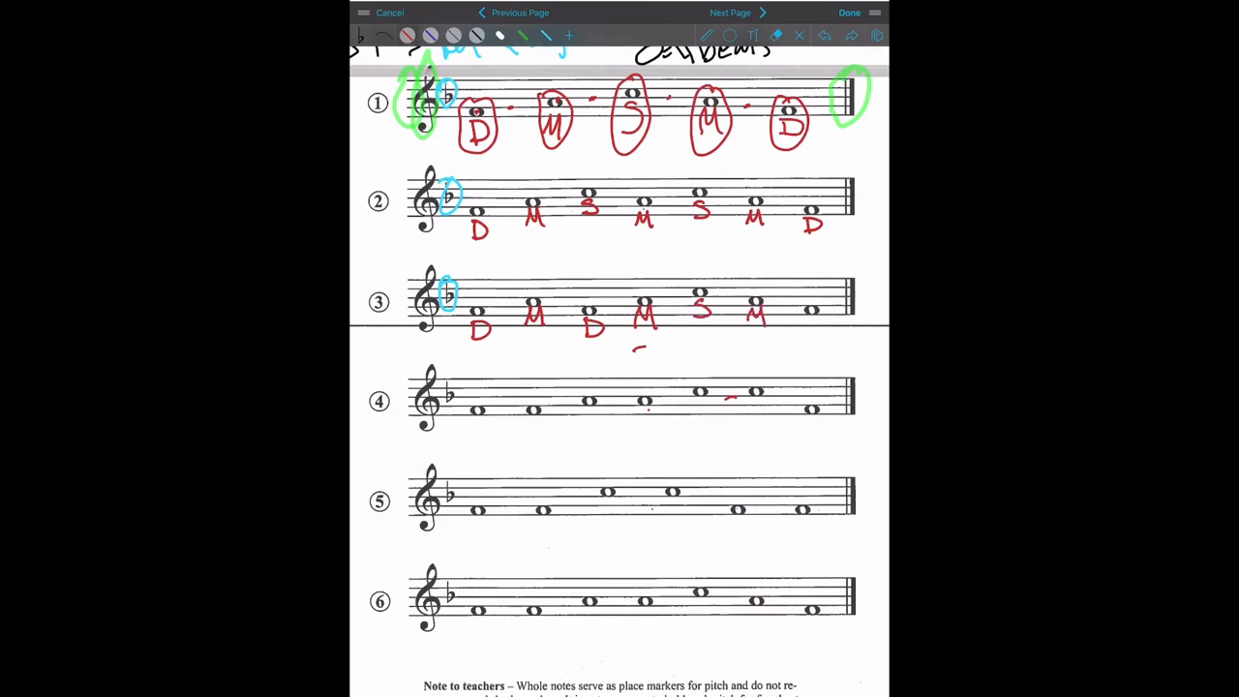
left_click(811, 324)
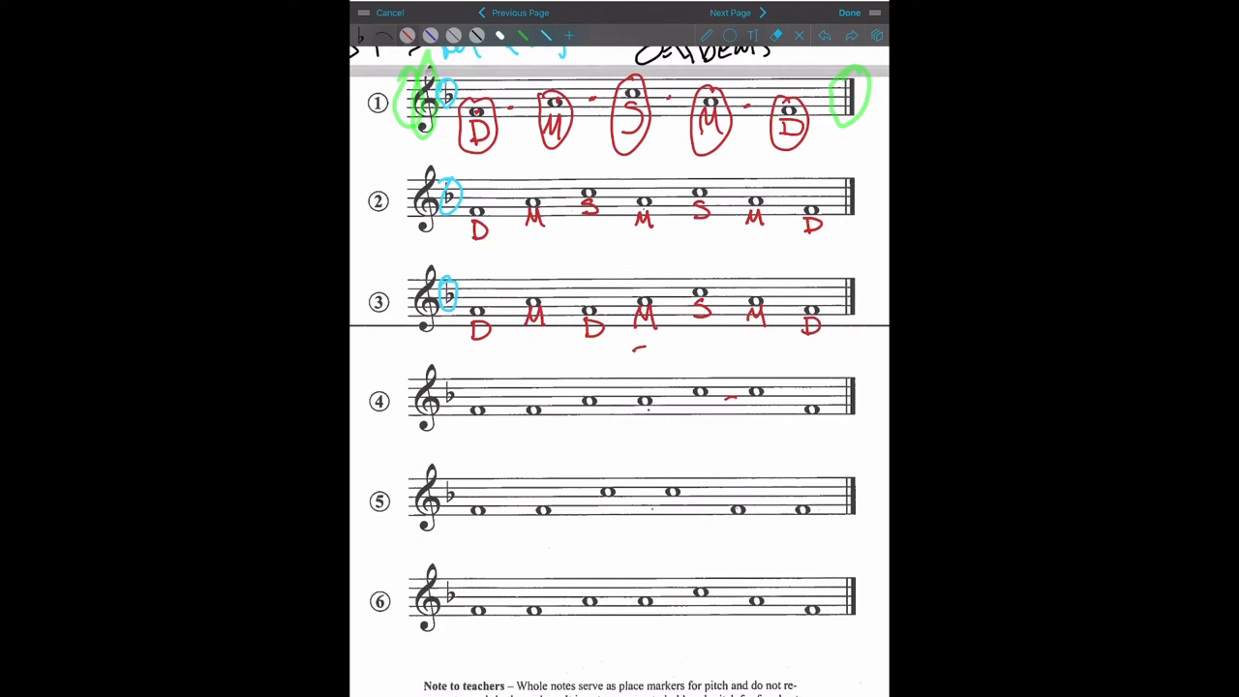